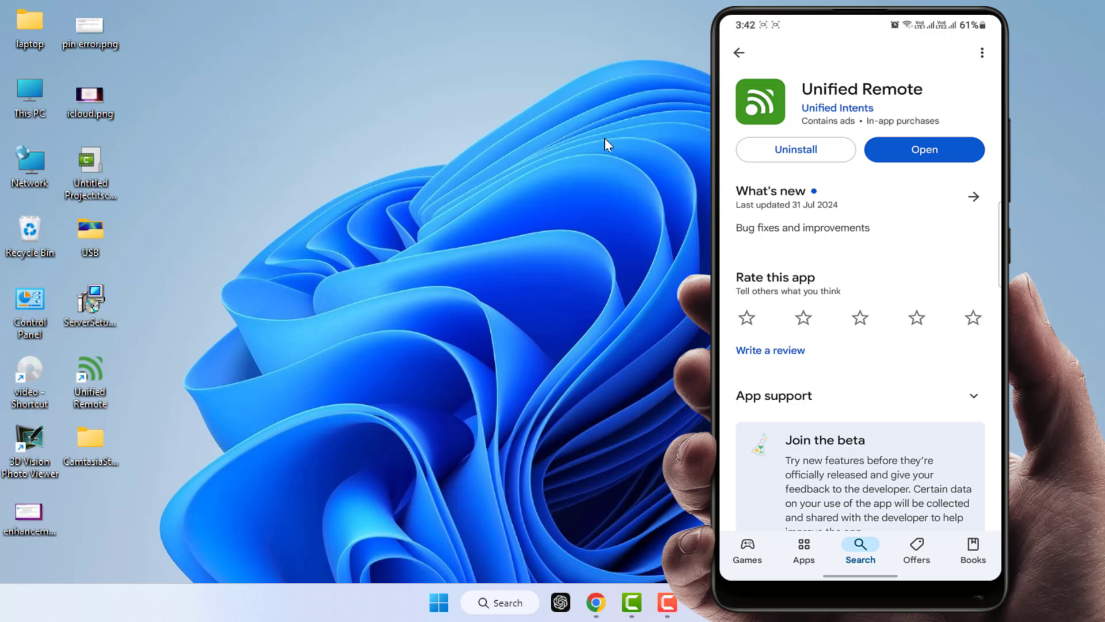
mouse_move(585, 491)
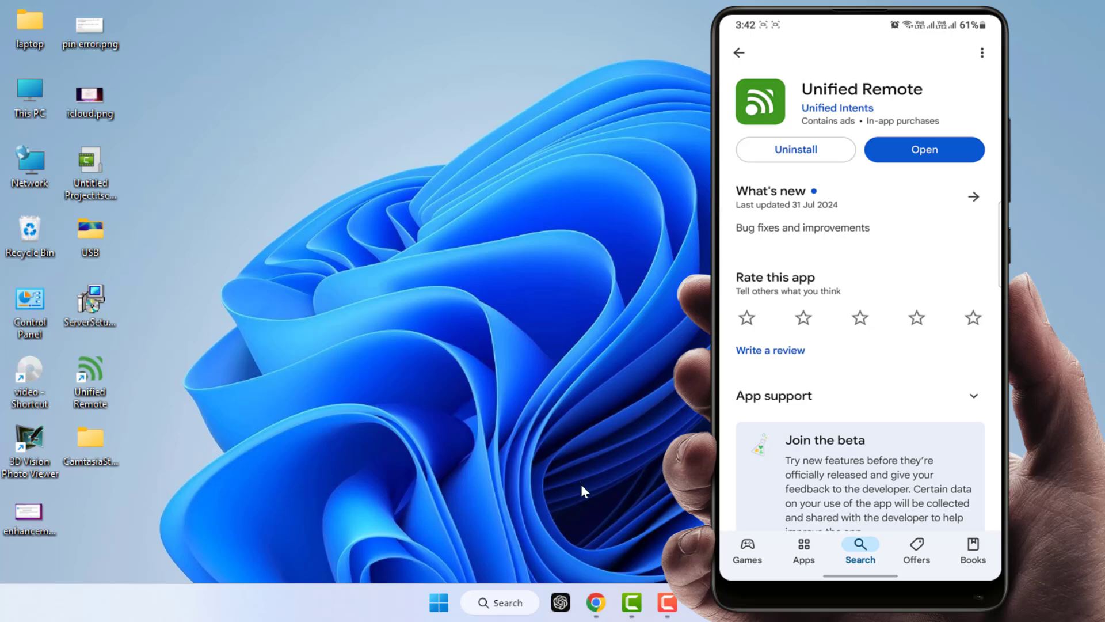
- Search Google for 'unified remote', land on unifiedremote.com and browse down the page
click(595, 602)
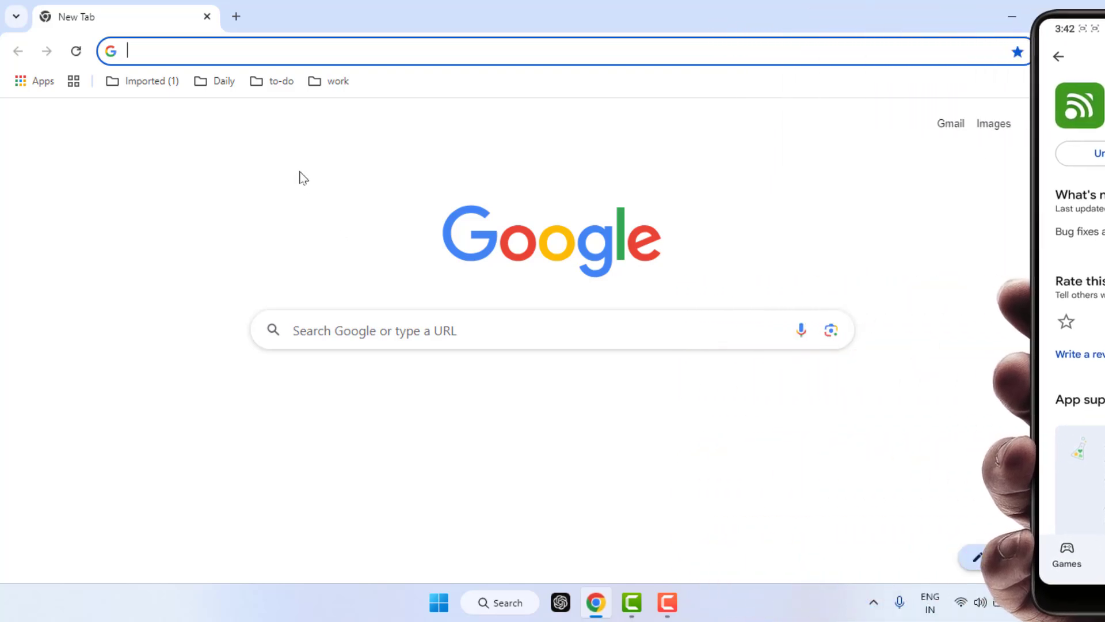
text(unified remote)
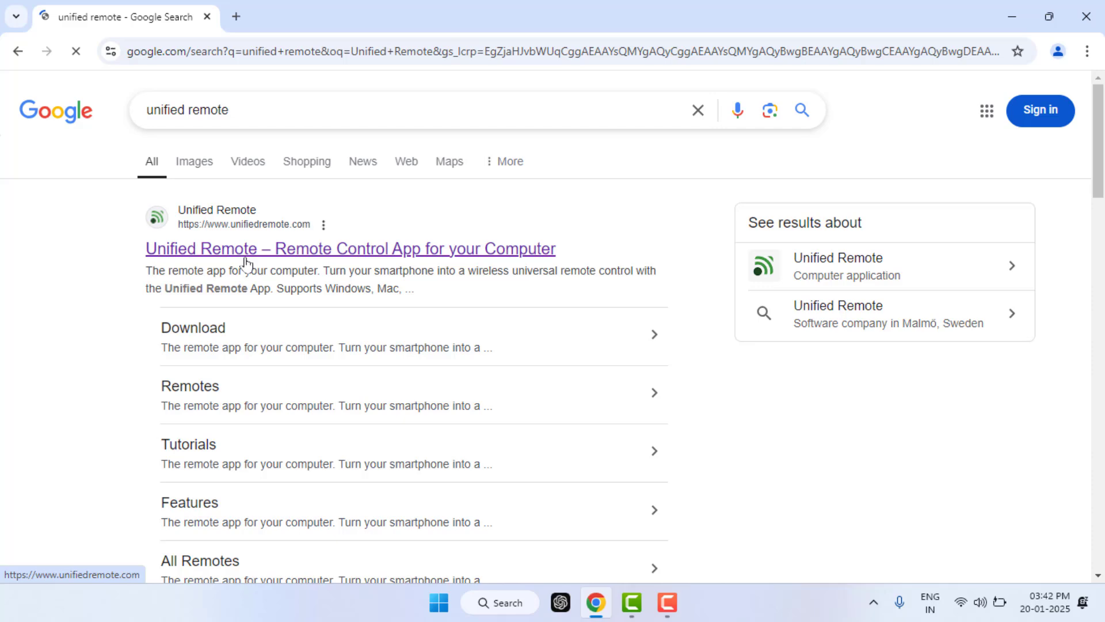
click(349, 249)
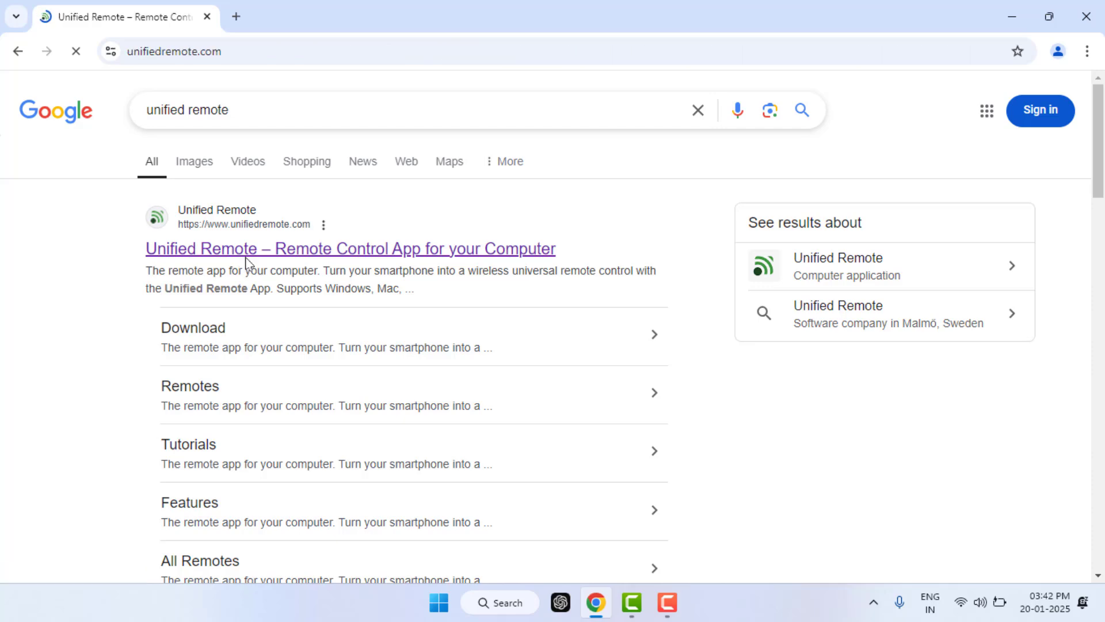
click(349, 248)
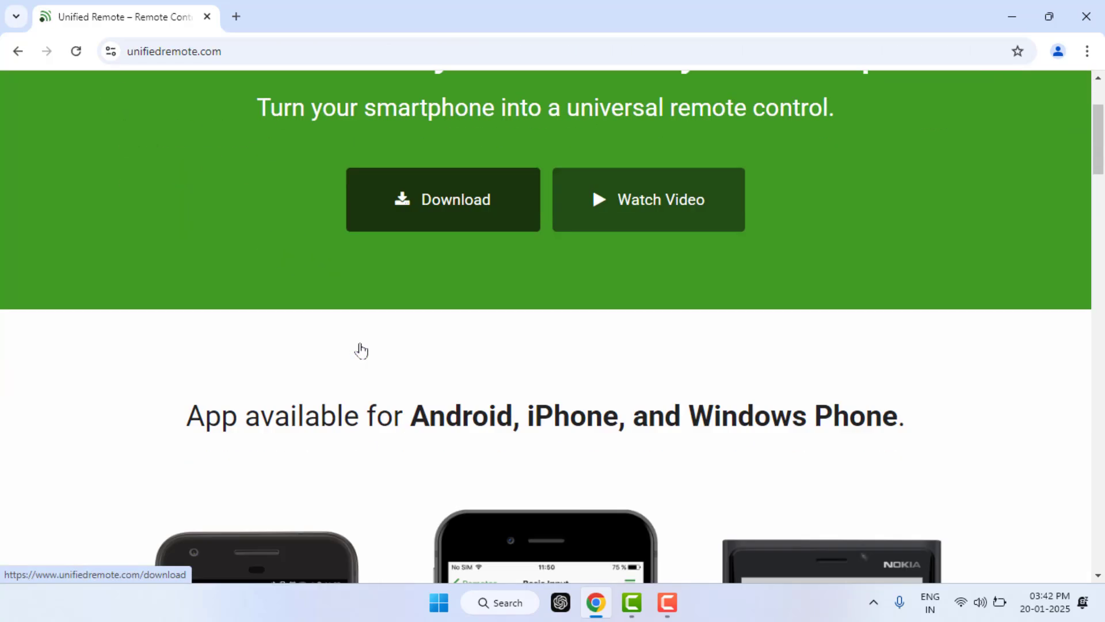
scroll(down, 3)
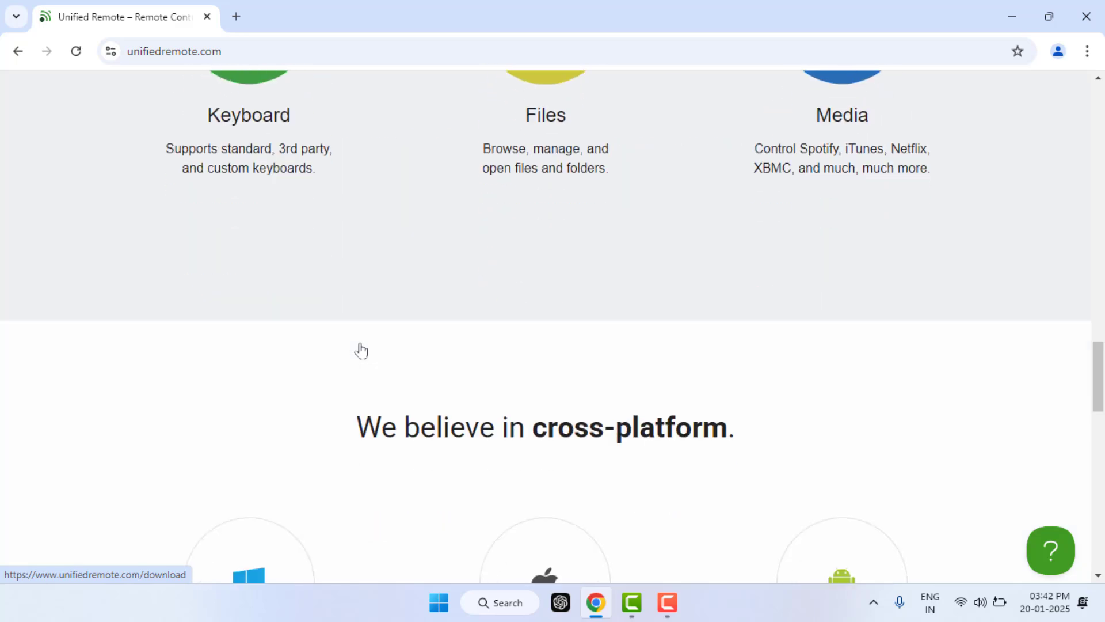
scroll(down, 3)
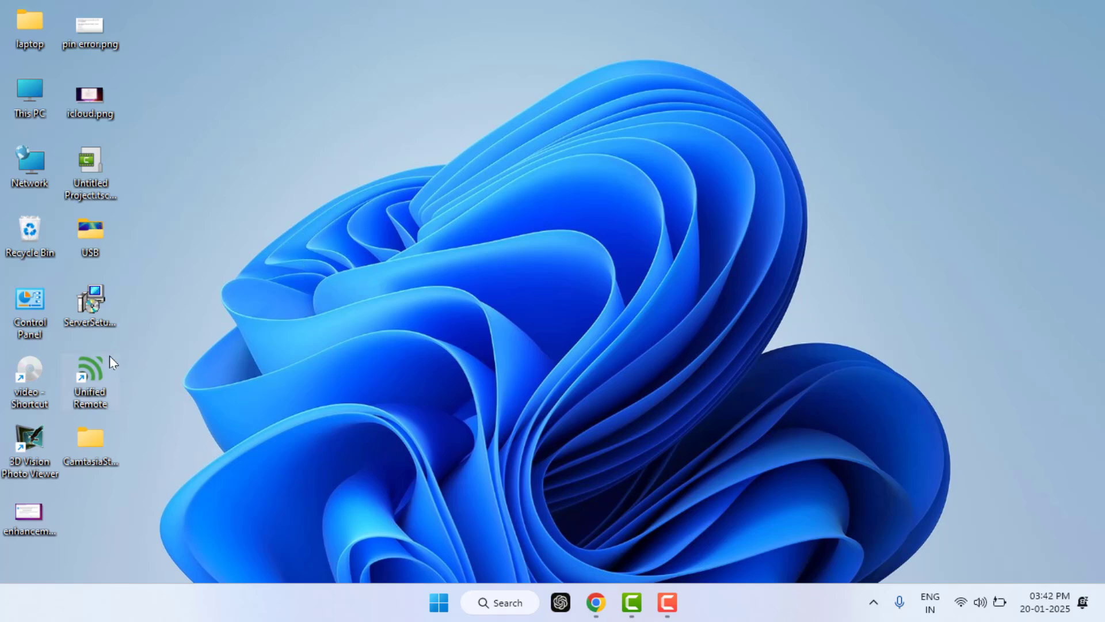
mouse_move(107, 365)
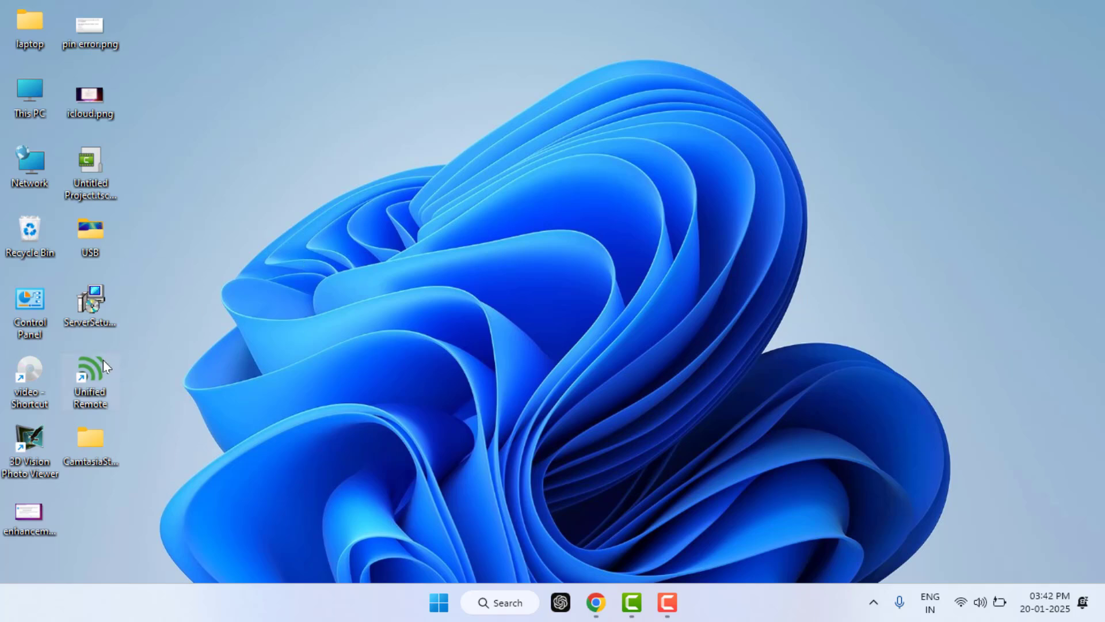
mouse_move(905, 563)
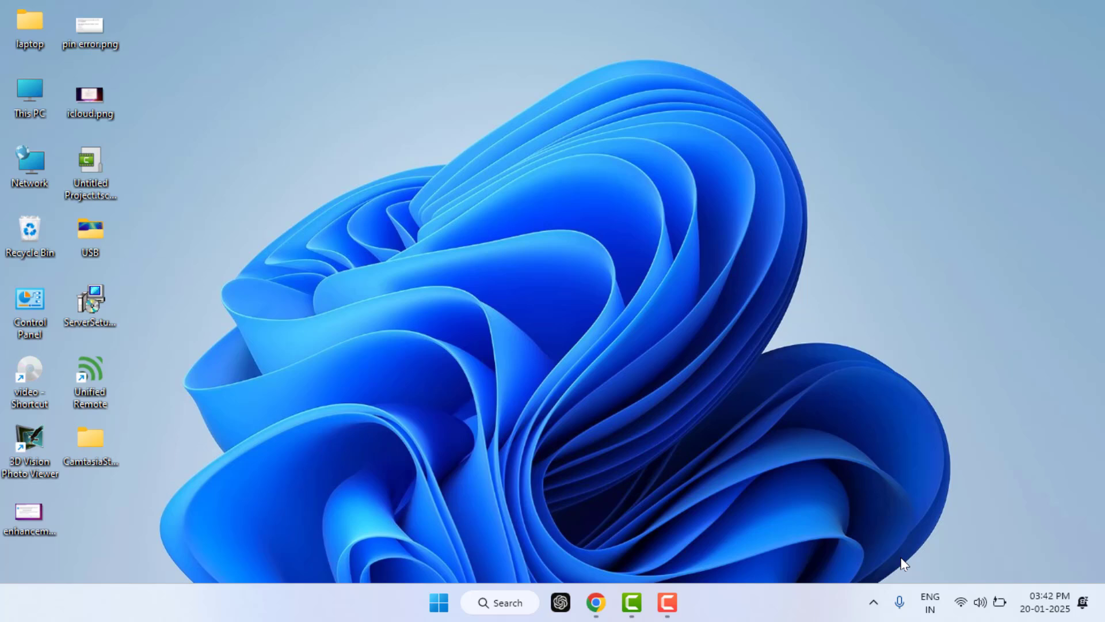
- Check the Unified Remote tray icon, which reports 'Server Started, 1 connection(s)'
click(872, 602)
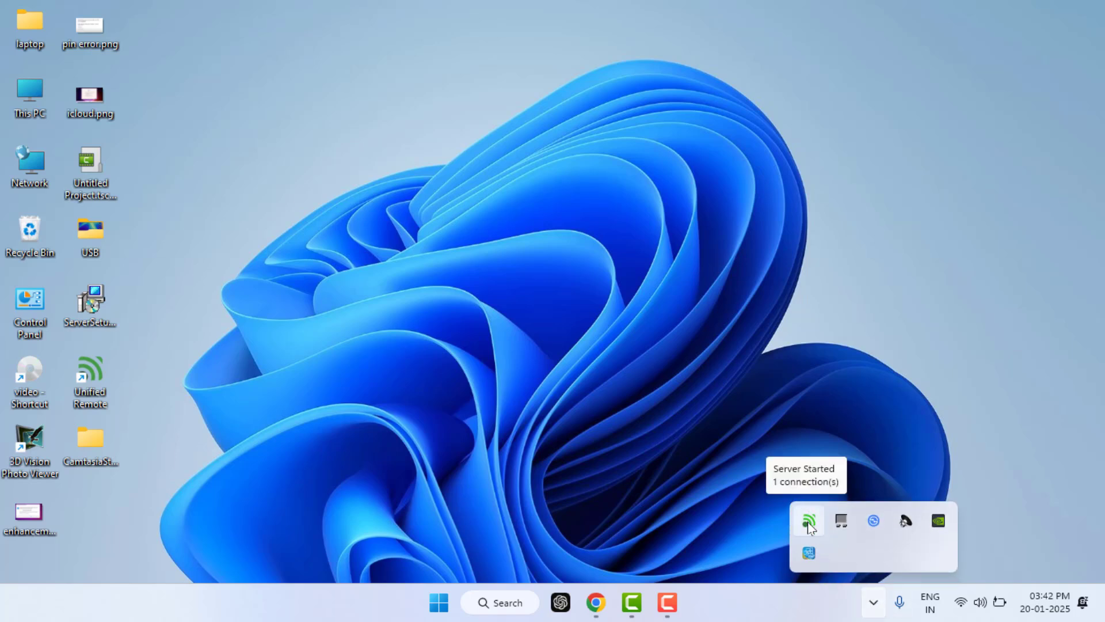
mouse_move(86, 369)
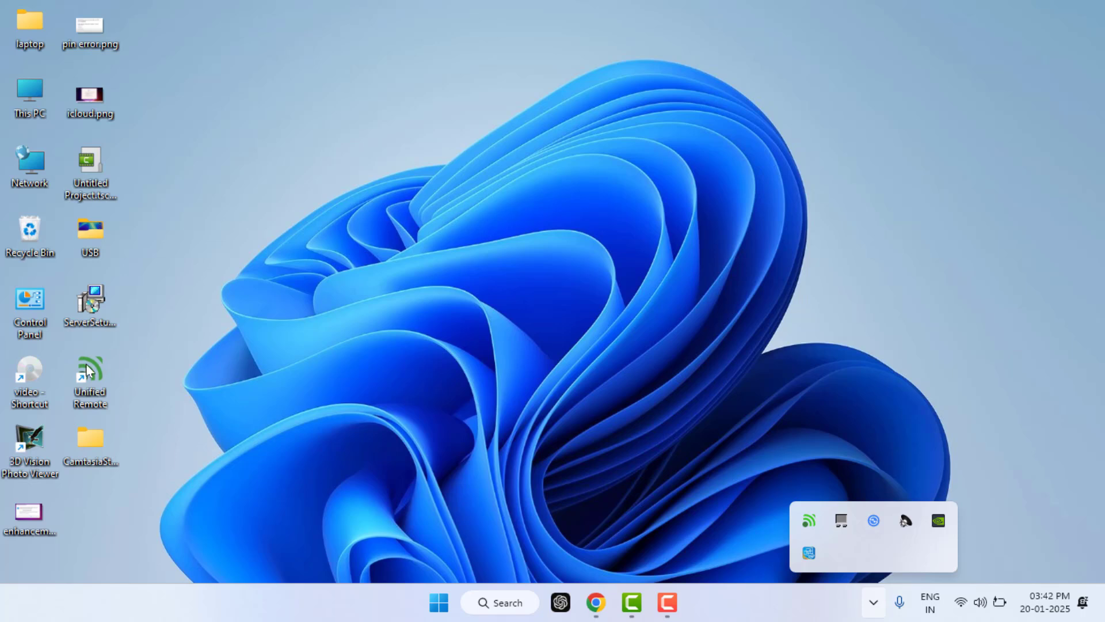
mouse_move(479, 352)
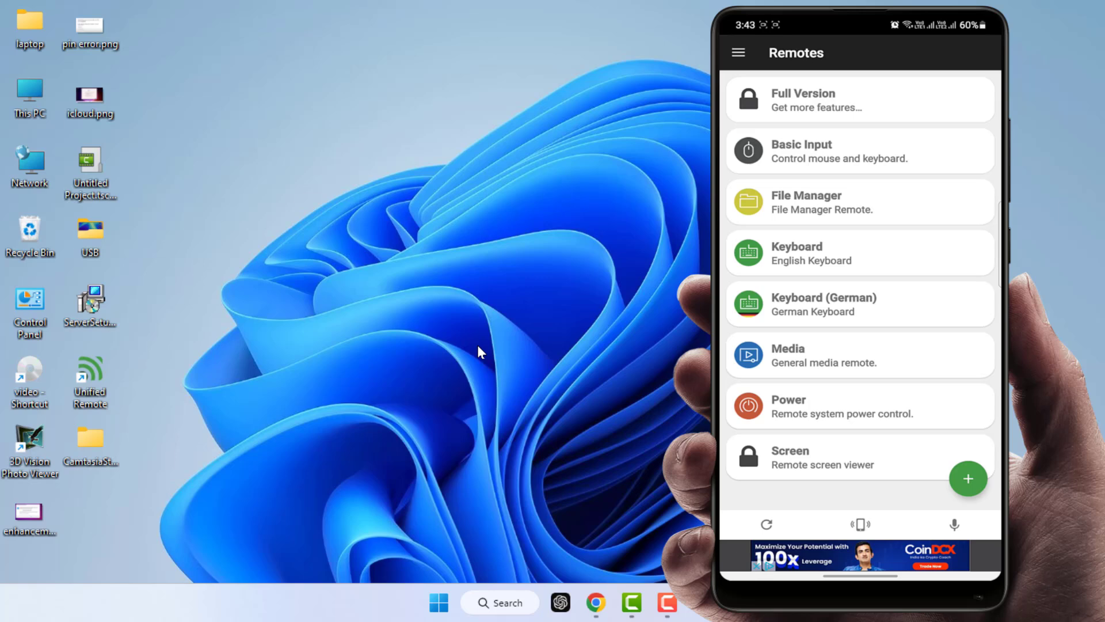
- Switch the phone to the Basic Input remote and close the This PC window from it
click(831, 151)
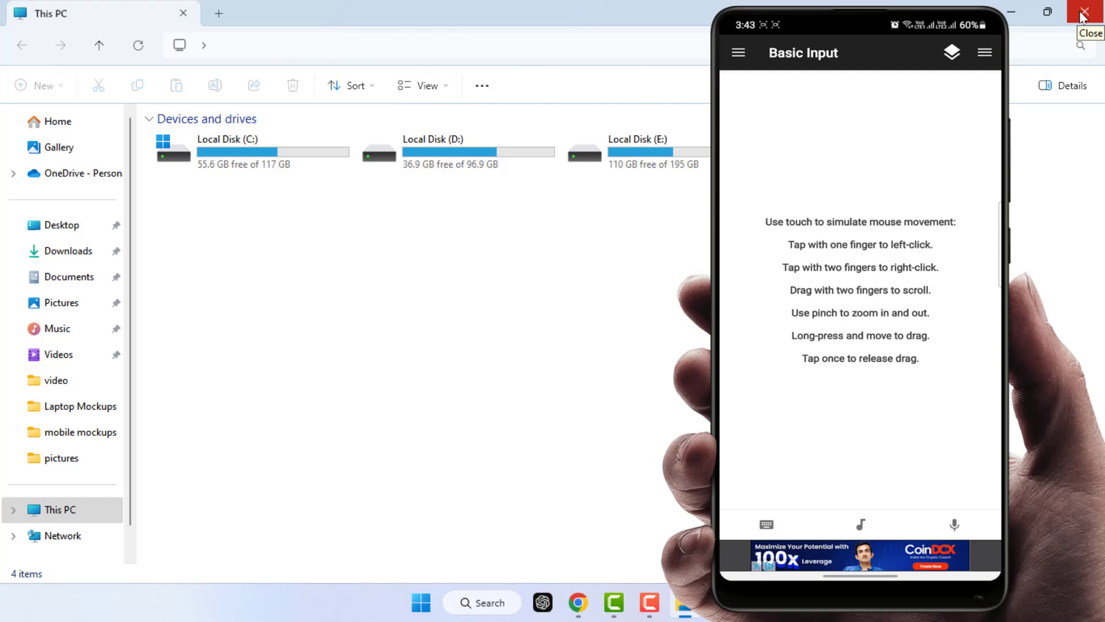
click(1088, 11)
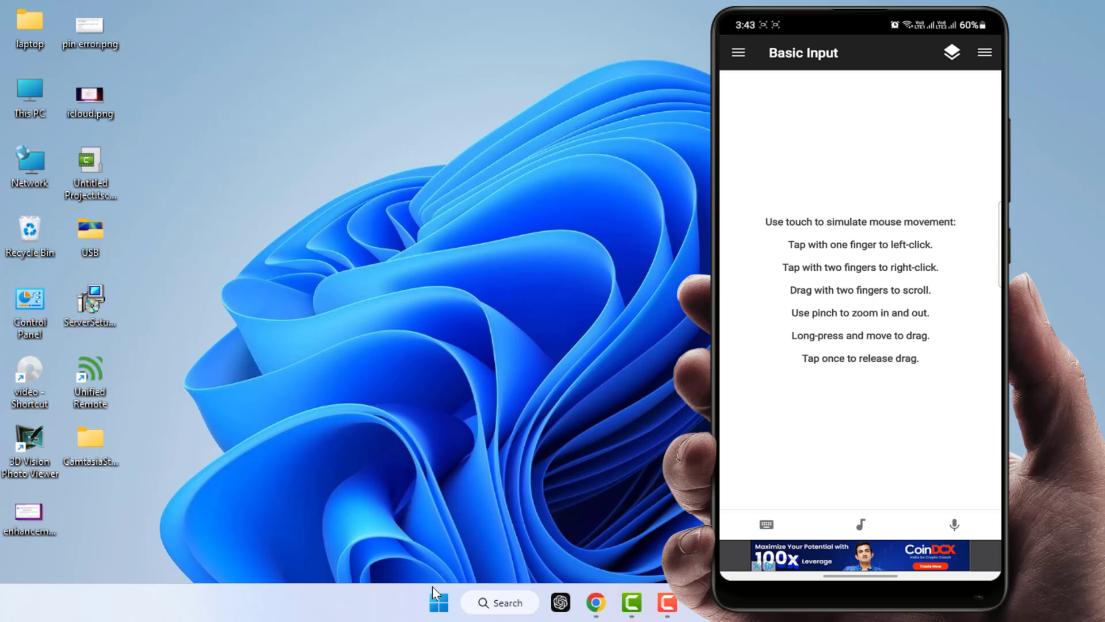
- Use the phone touchpad to open, dismiss and reopen the Windows Start menu with its pinned apps
click(438, 602)
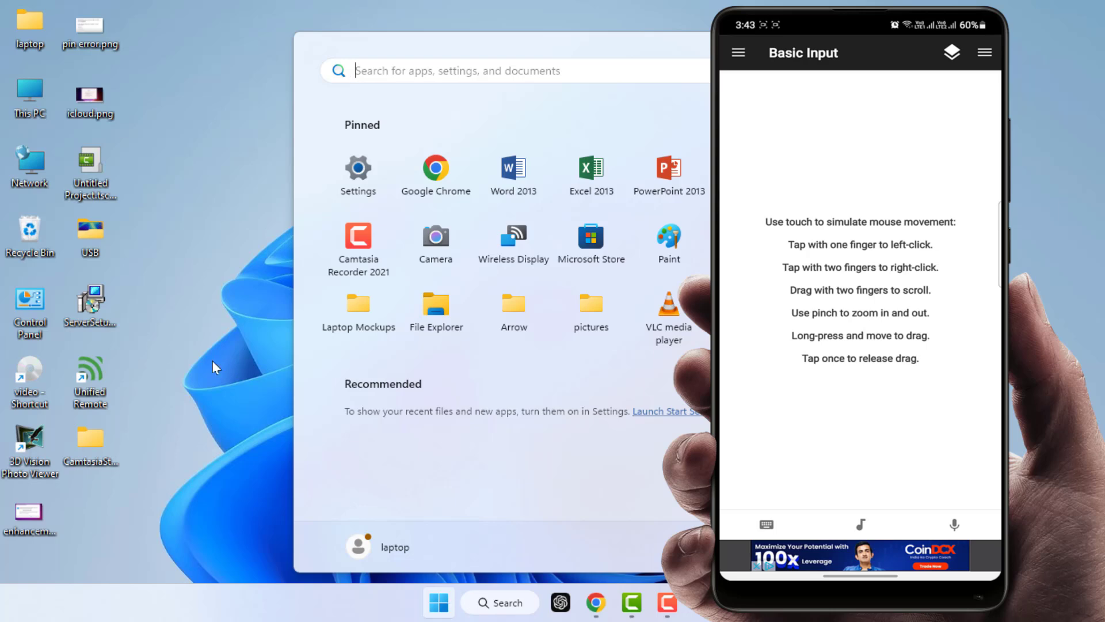
click(438, 602)
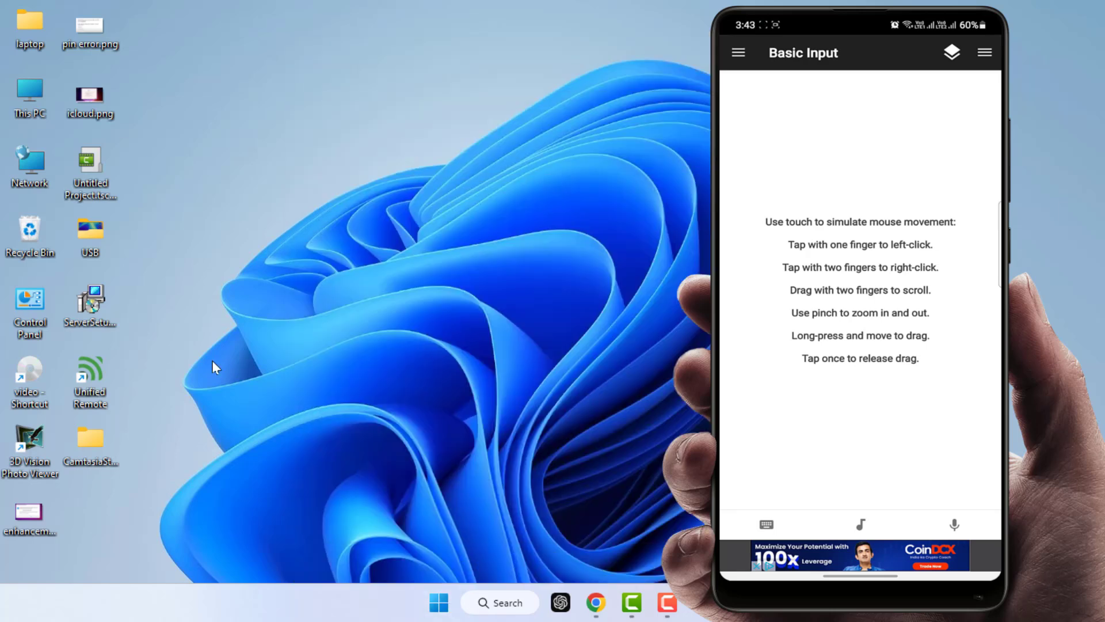
mouse_move(392, 580)
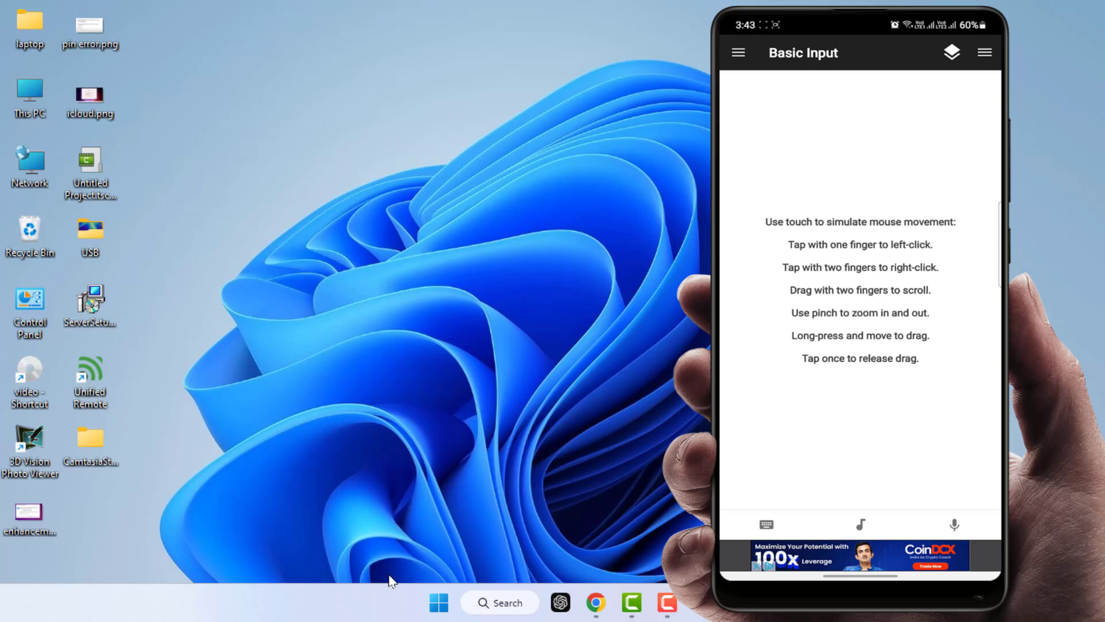
click(438, 602)
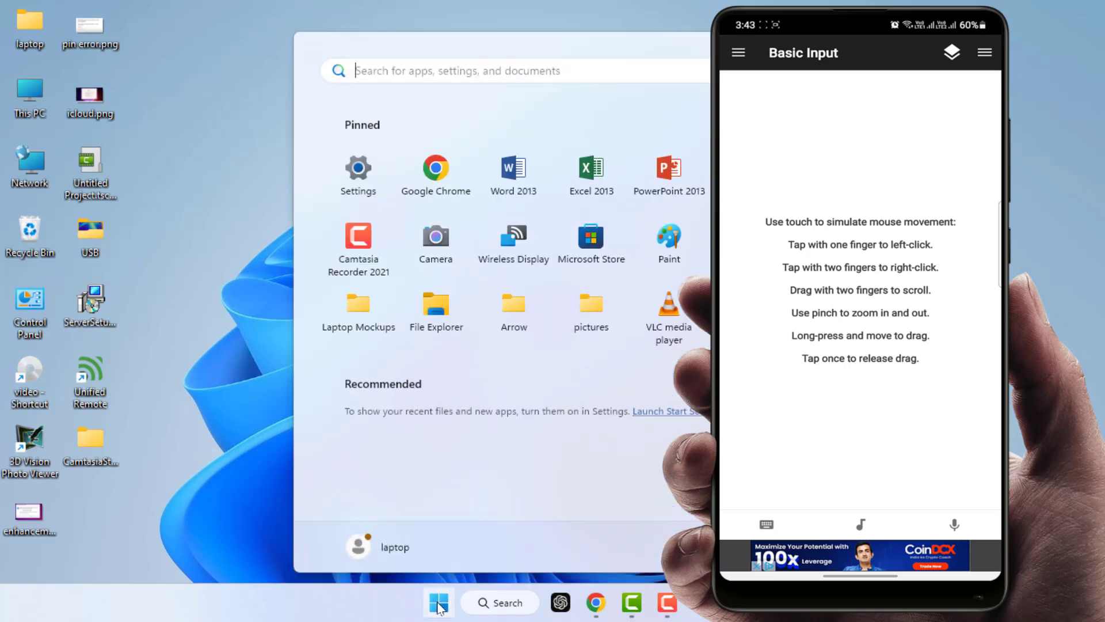
mouse_move(483, 165)
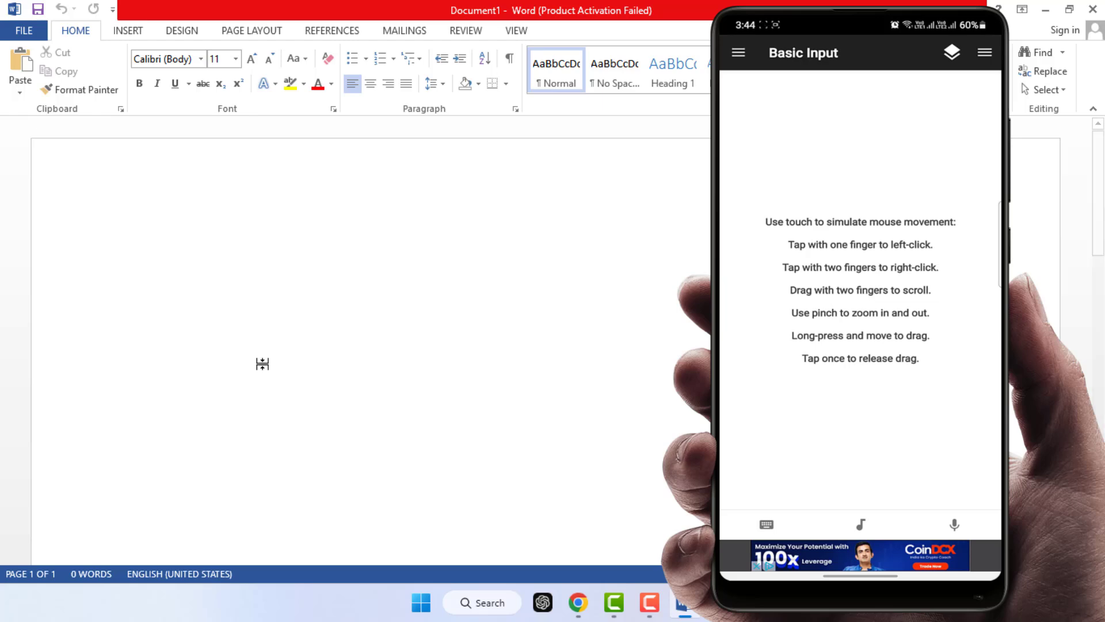
- Place the cursor in the blank Word page and raise the phone's on-screen keyboard
click(155, 275)
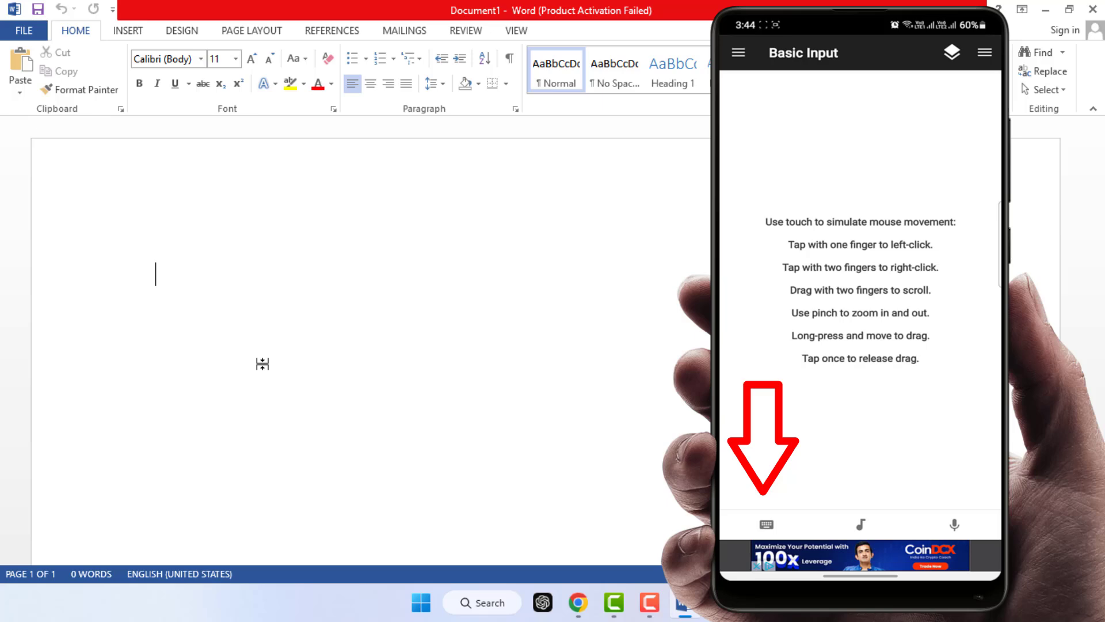
click(766, 524)
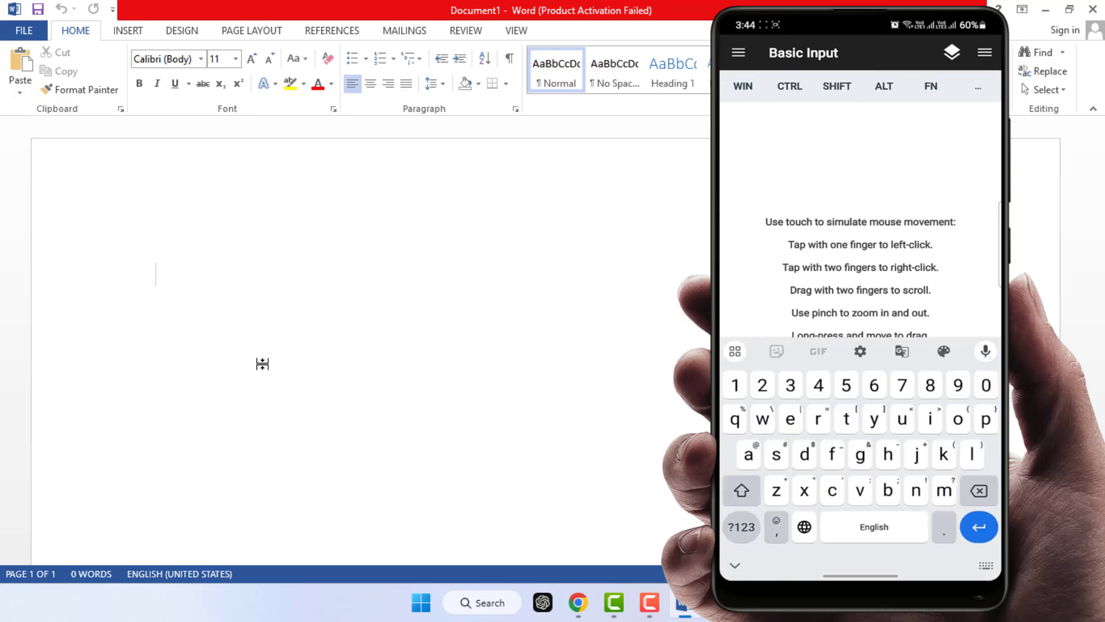
- Type 'How to use Android phone as a m' into the Word document from the phone keyboard
text(ho)
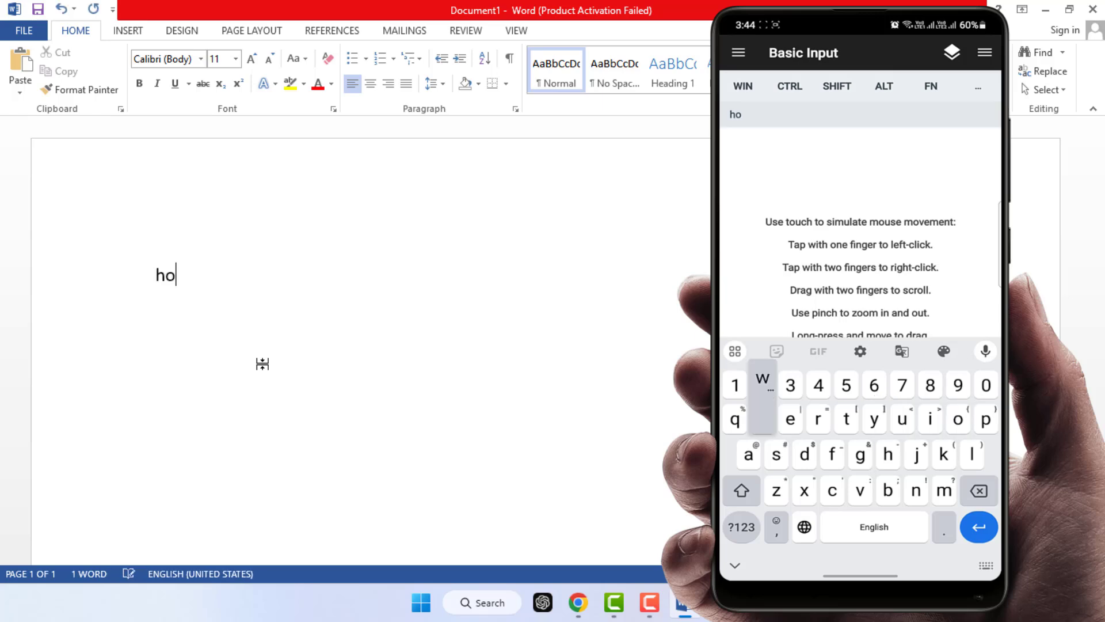
click(762, 419)
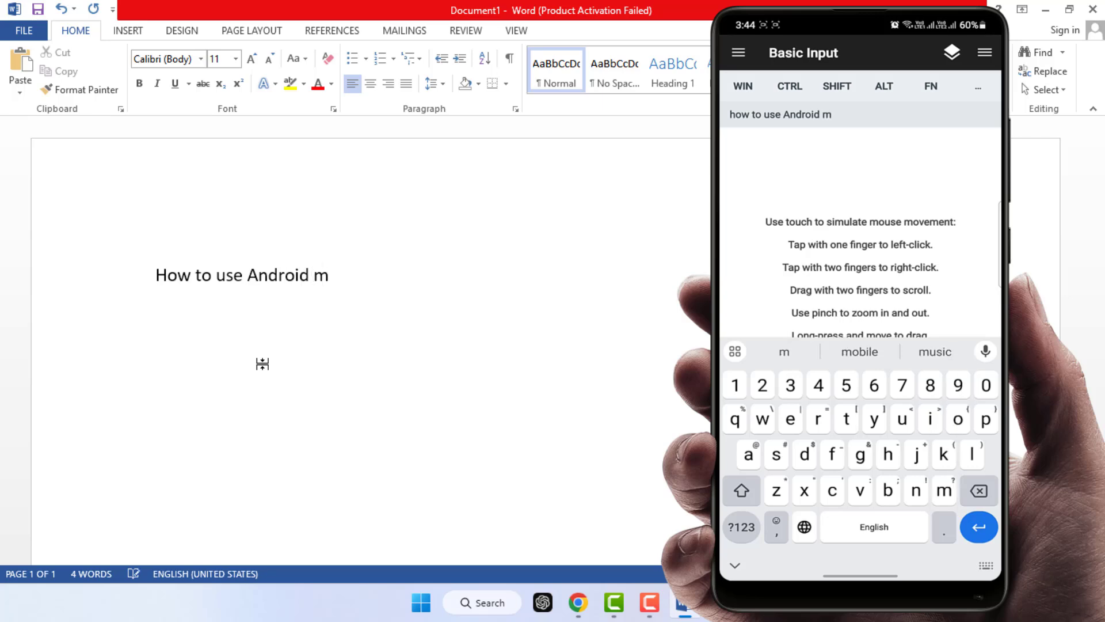
text(phone as a mous)
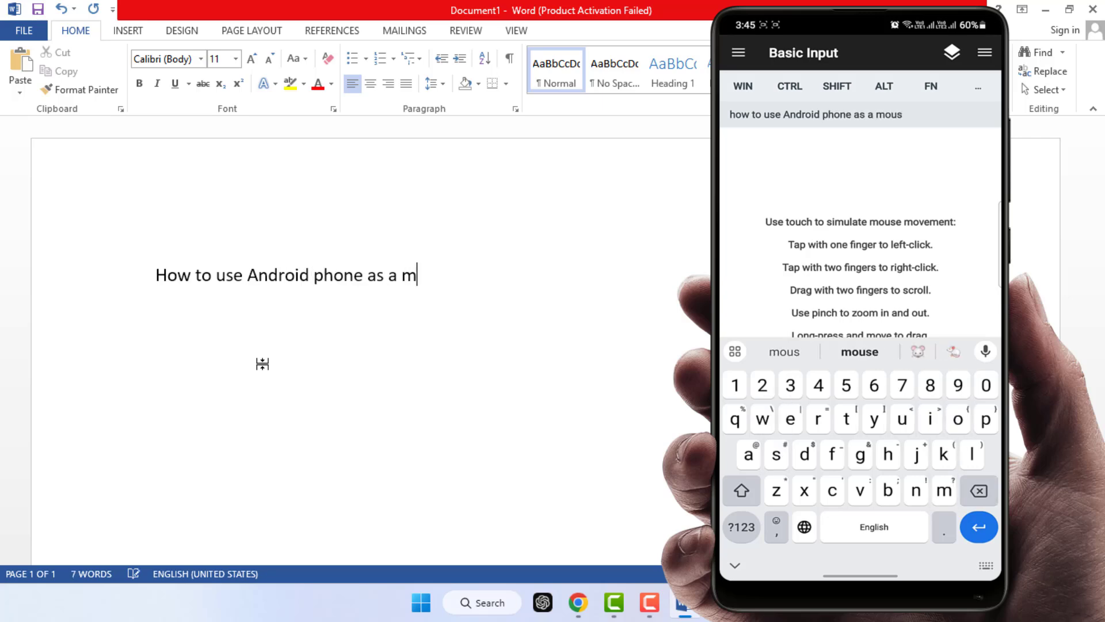